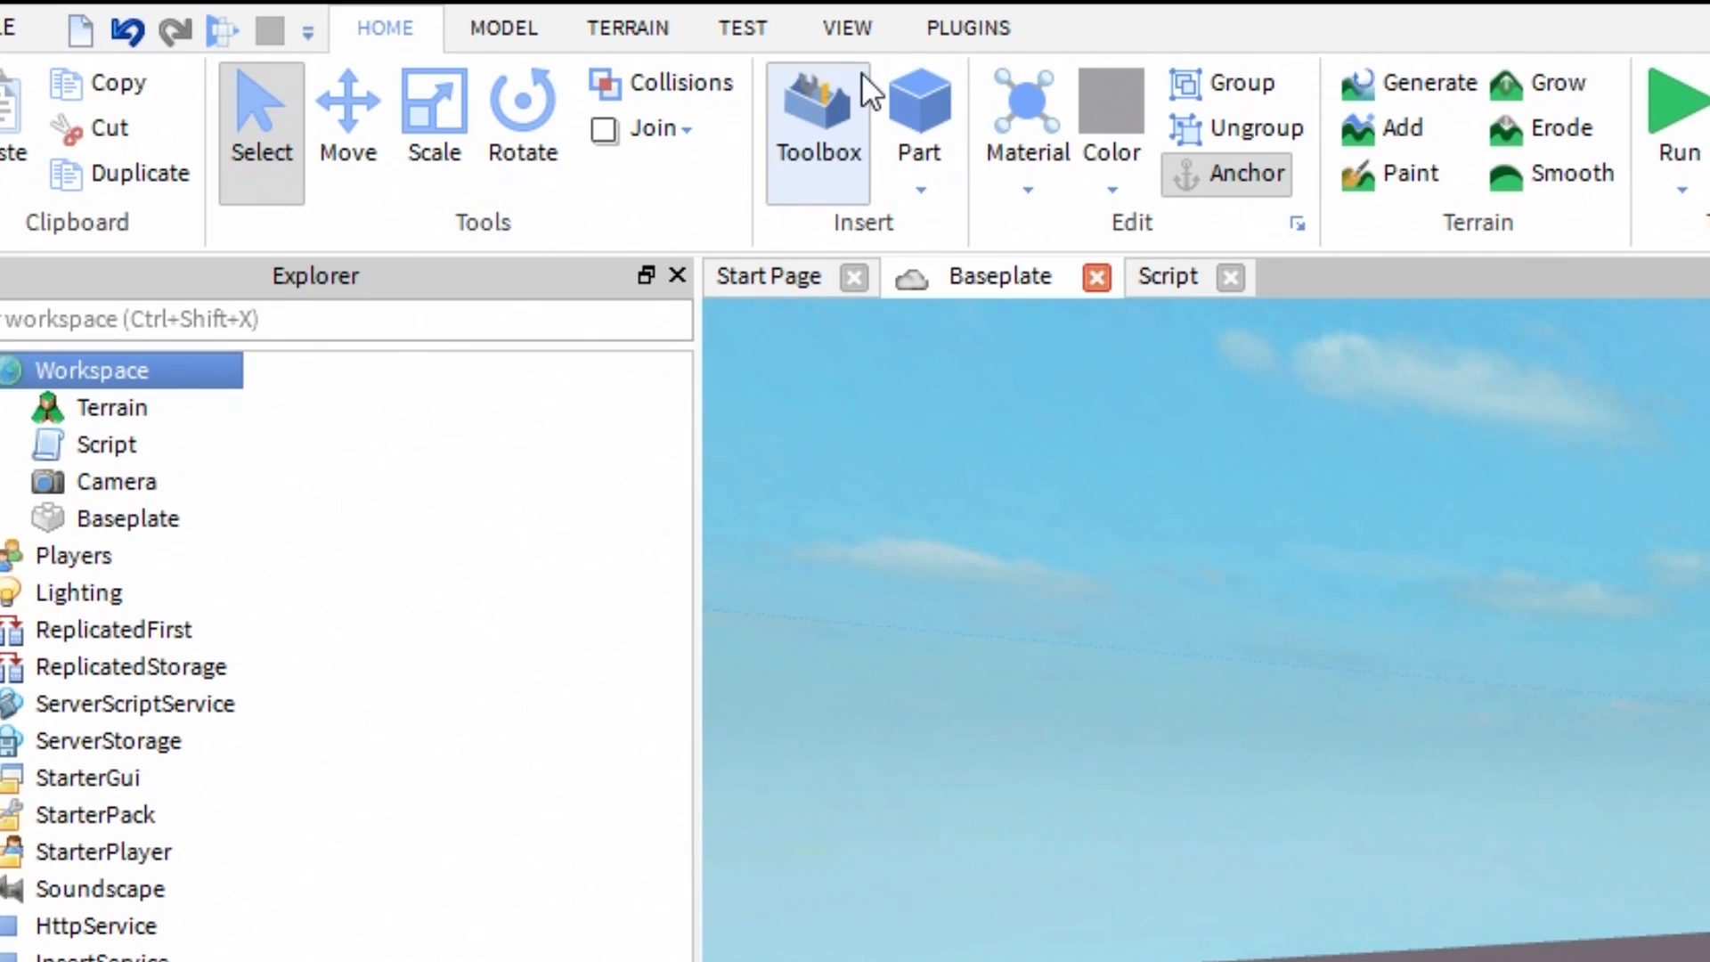
# - Open the Workspace script printing Hello world! in the script editor
pyautogui.click(845, 27)
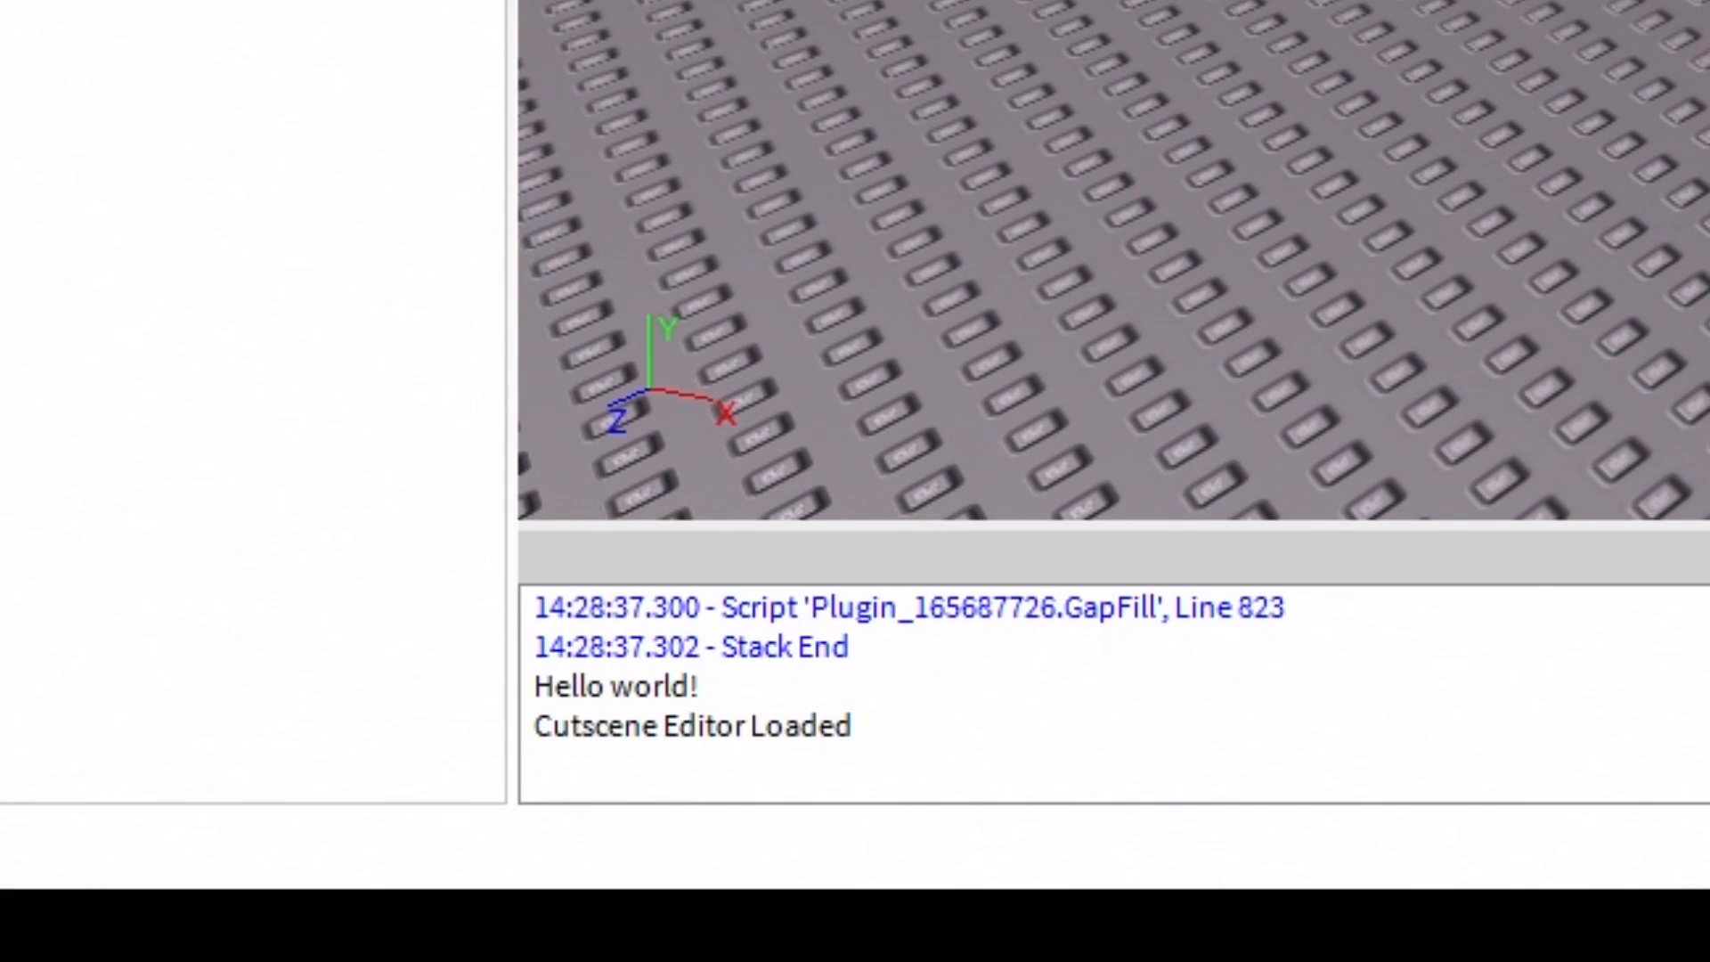
pyautogui.moveTo(848, 695)
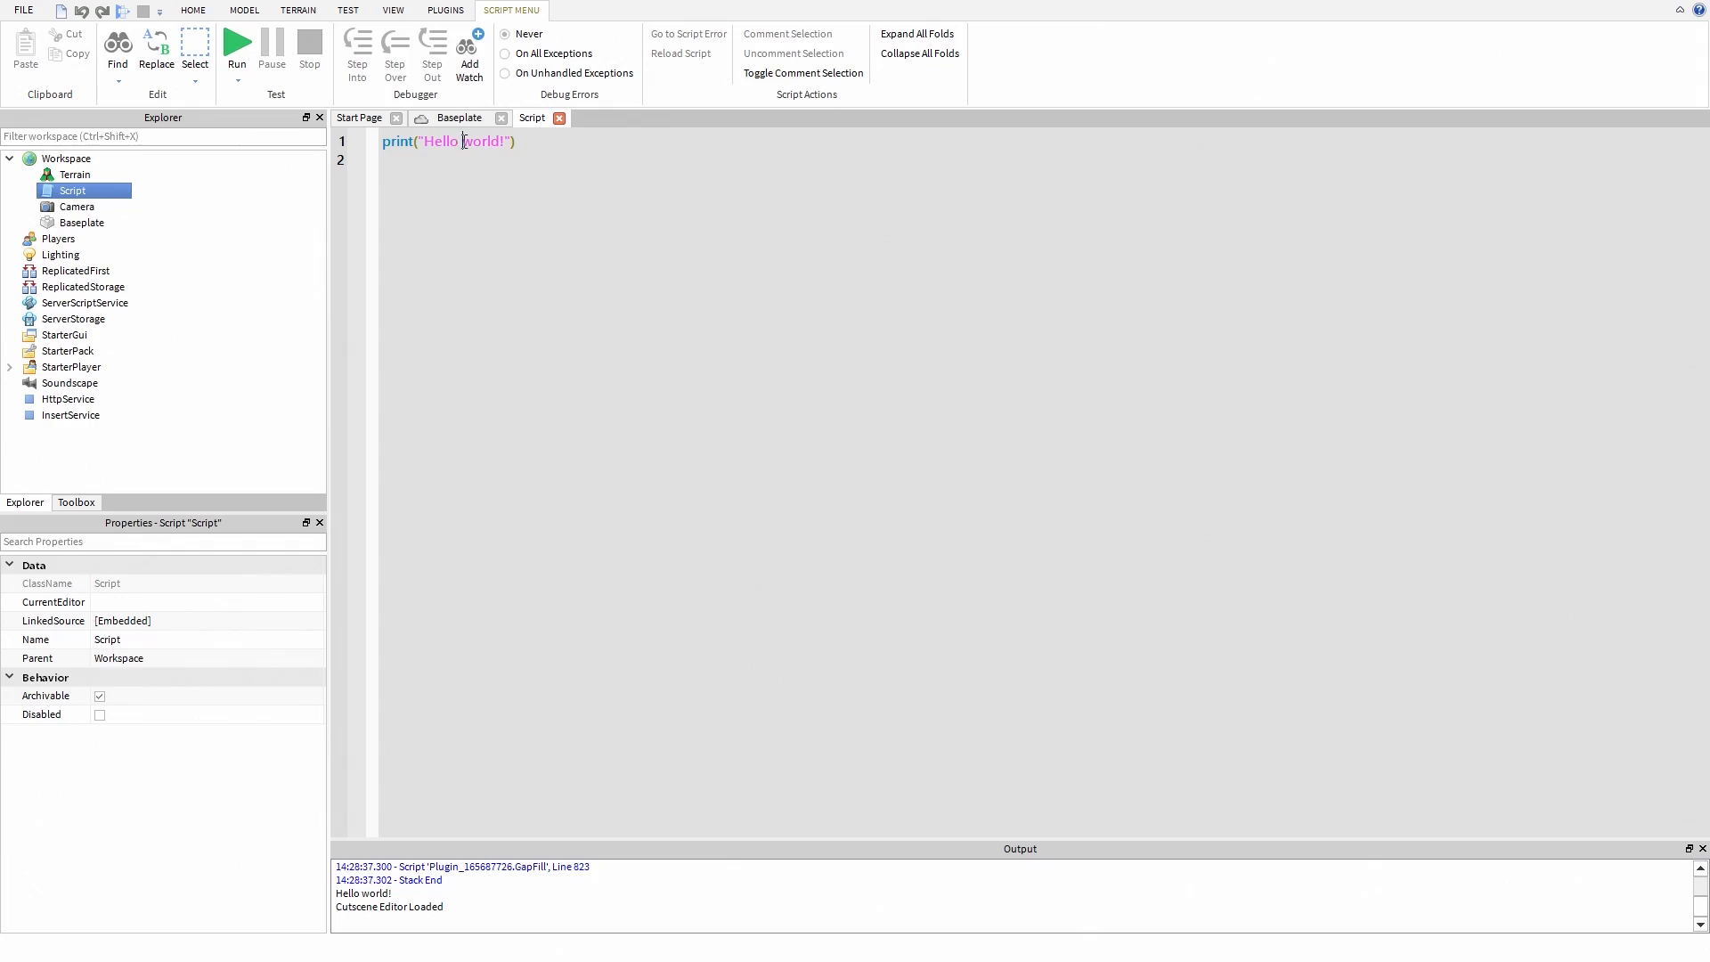
# - Change the printed word 'world' to YouTube, then misspell print as pprint
pyautogui.doubleClick(480, 142)
pyautogui.write('YouTube')
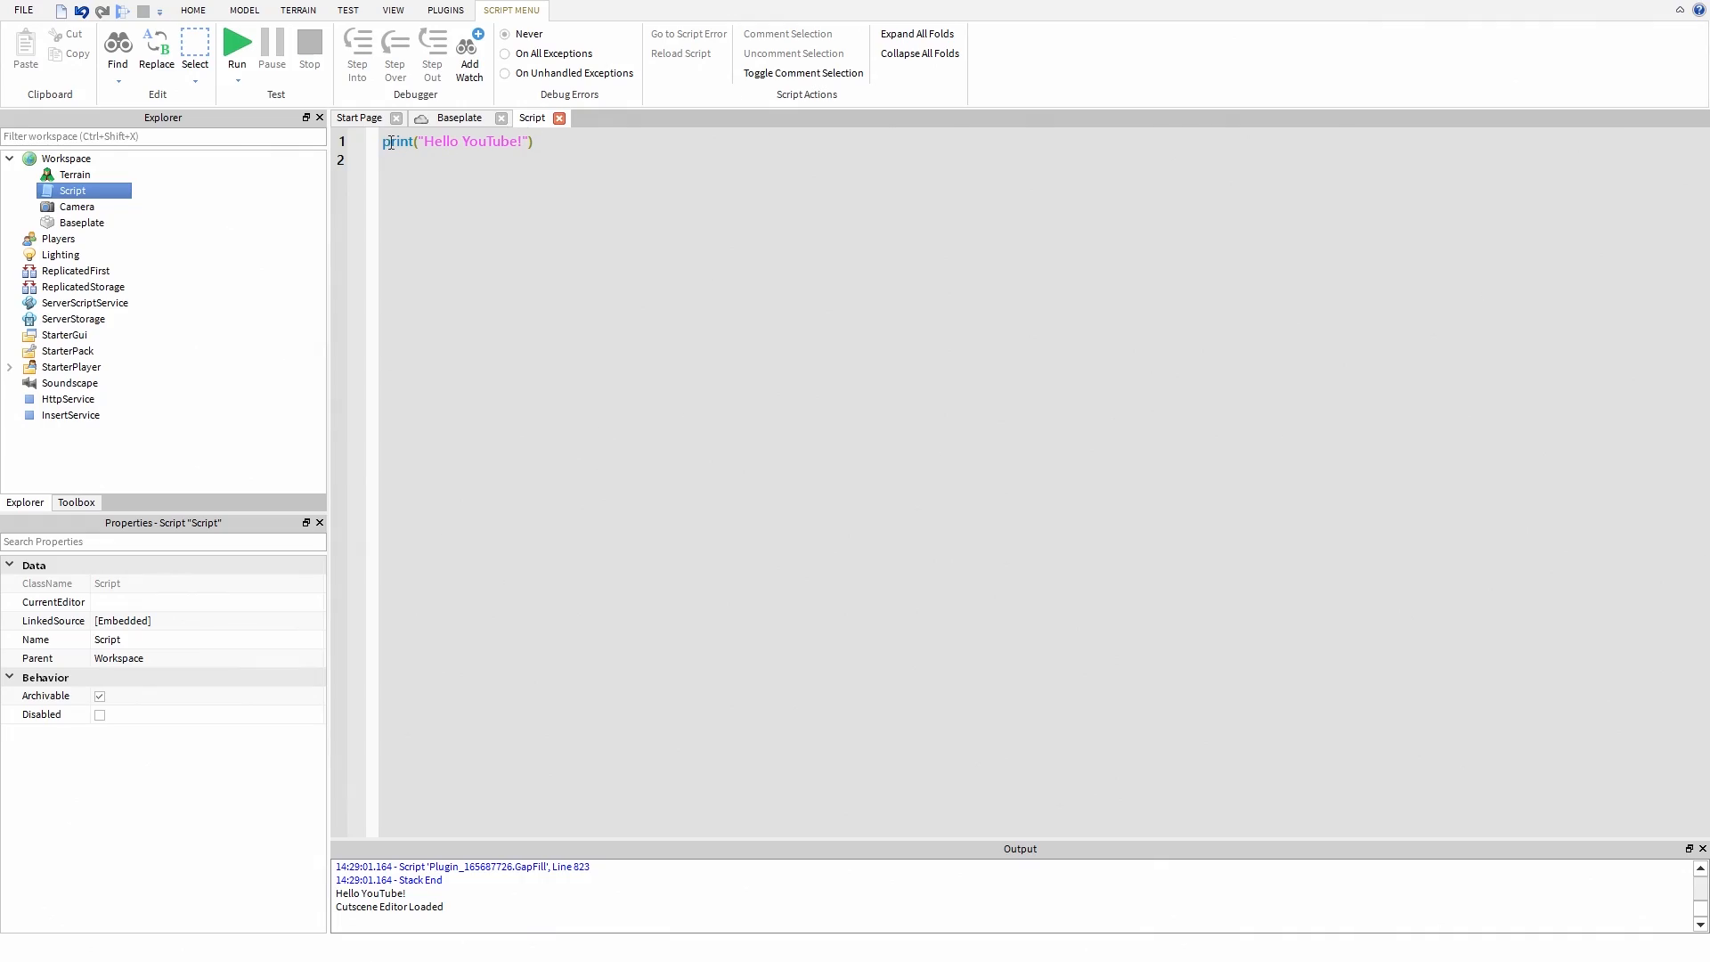
pyautogui.write('p')
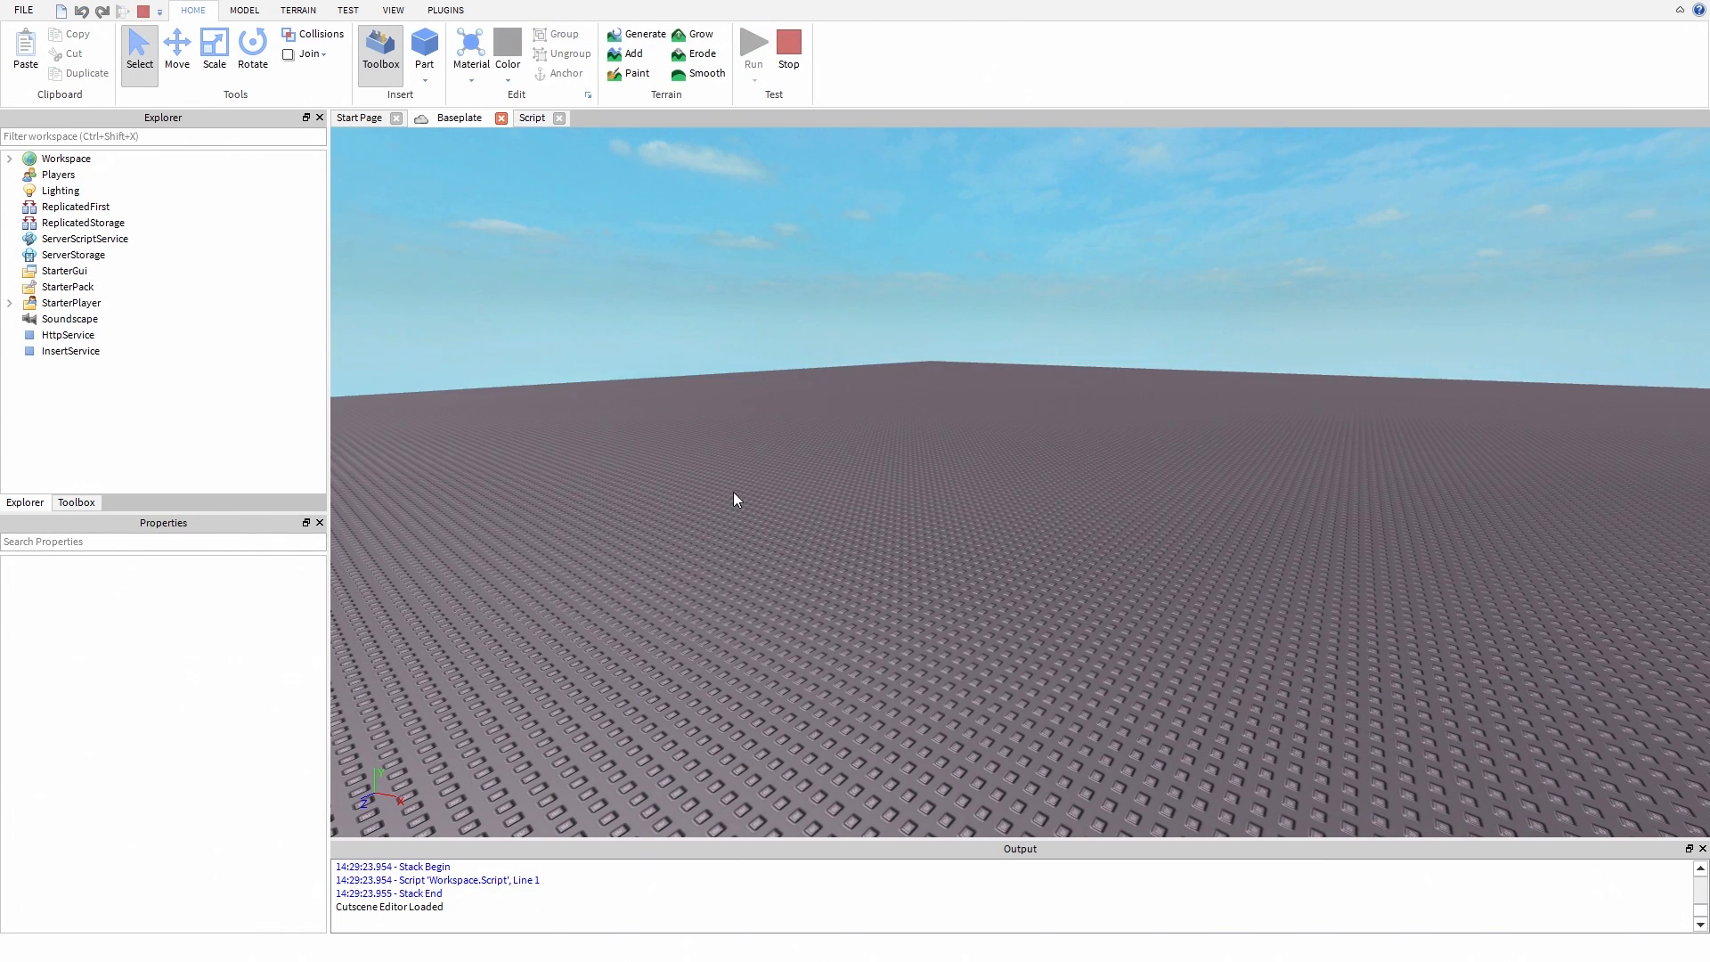
pyautogui.moveTo(566, 893)
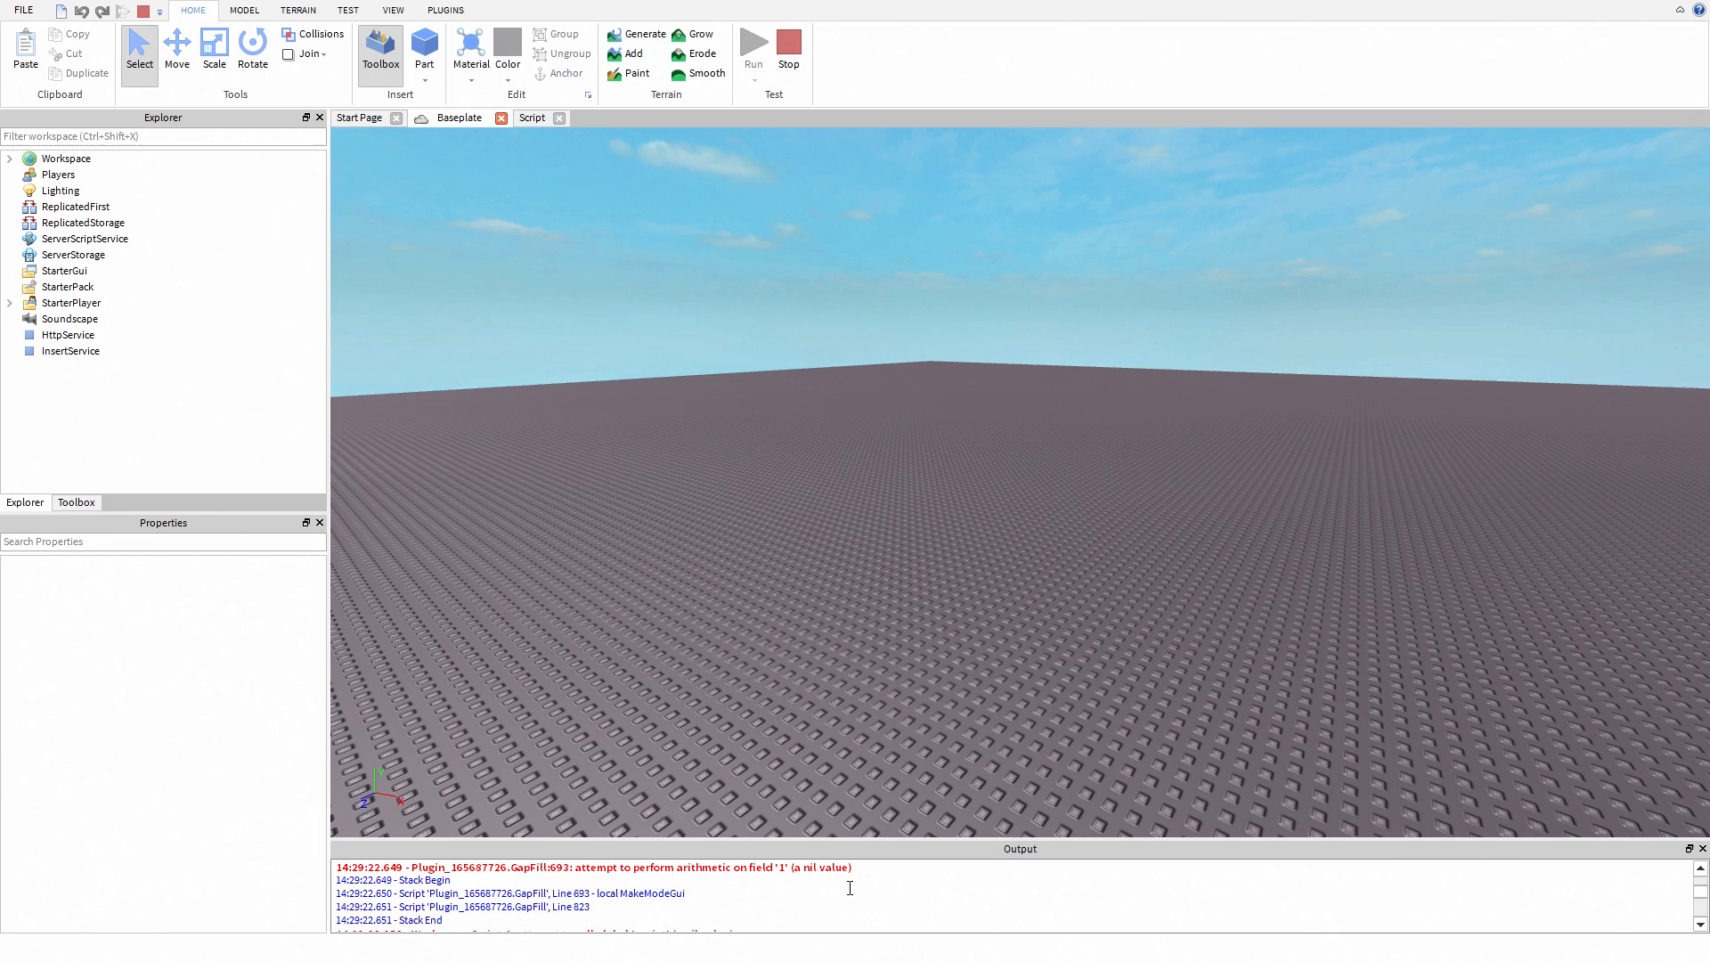
# - Select Workspace in the Explorer, expand it, and select the Script inside
pyautogui.click(65, 158)
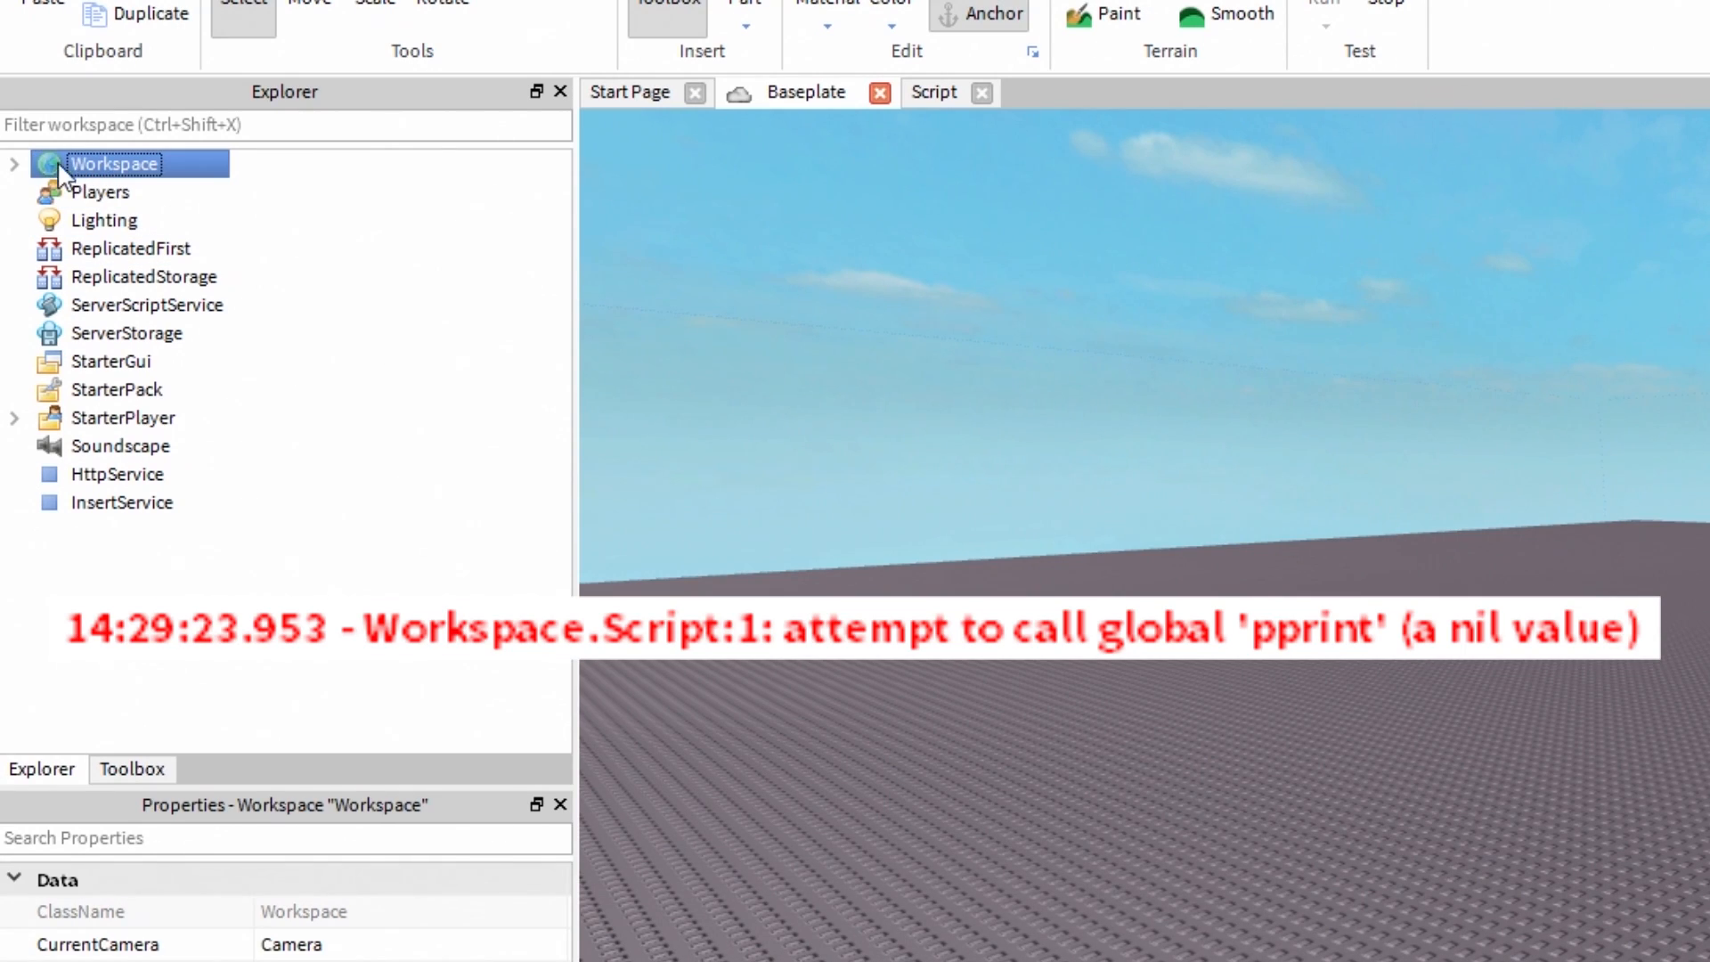
pyautogui.click(15, 162)
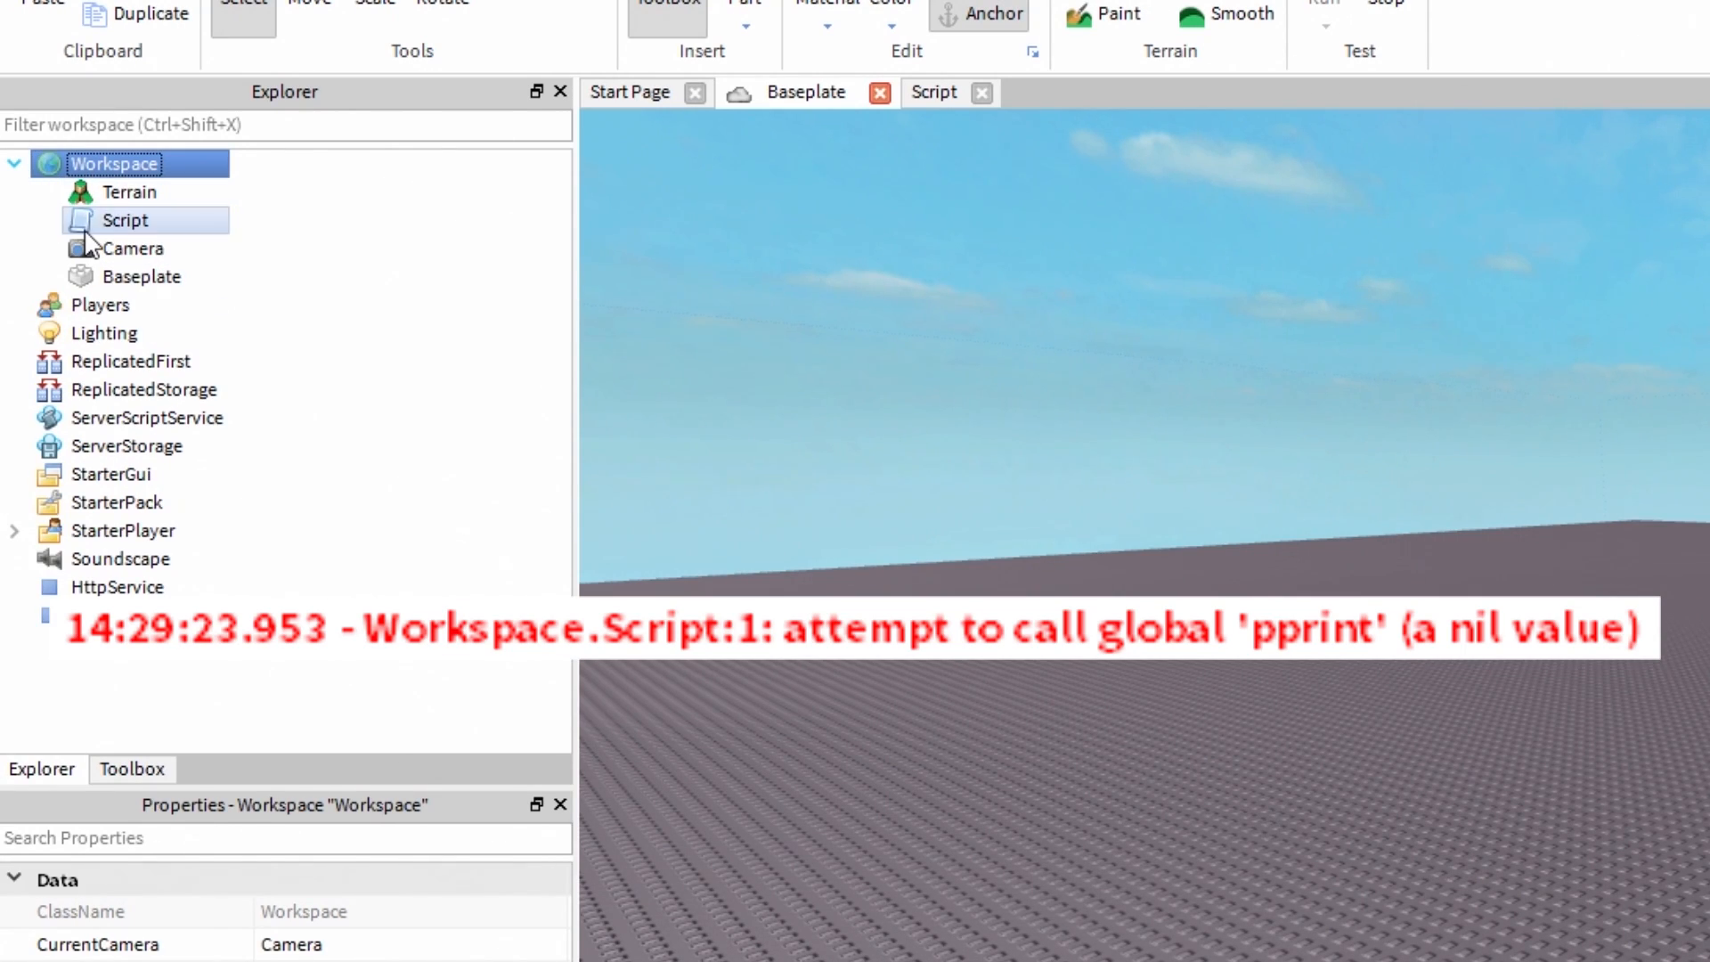
pyautogui.click(125, 220)
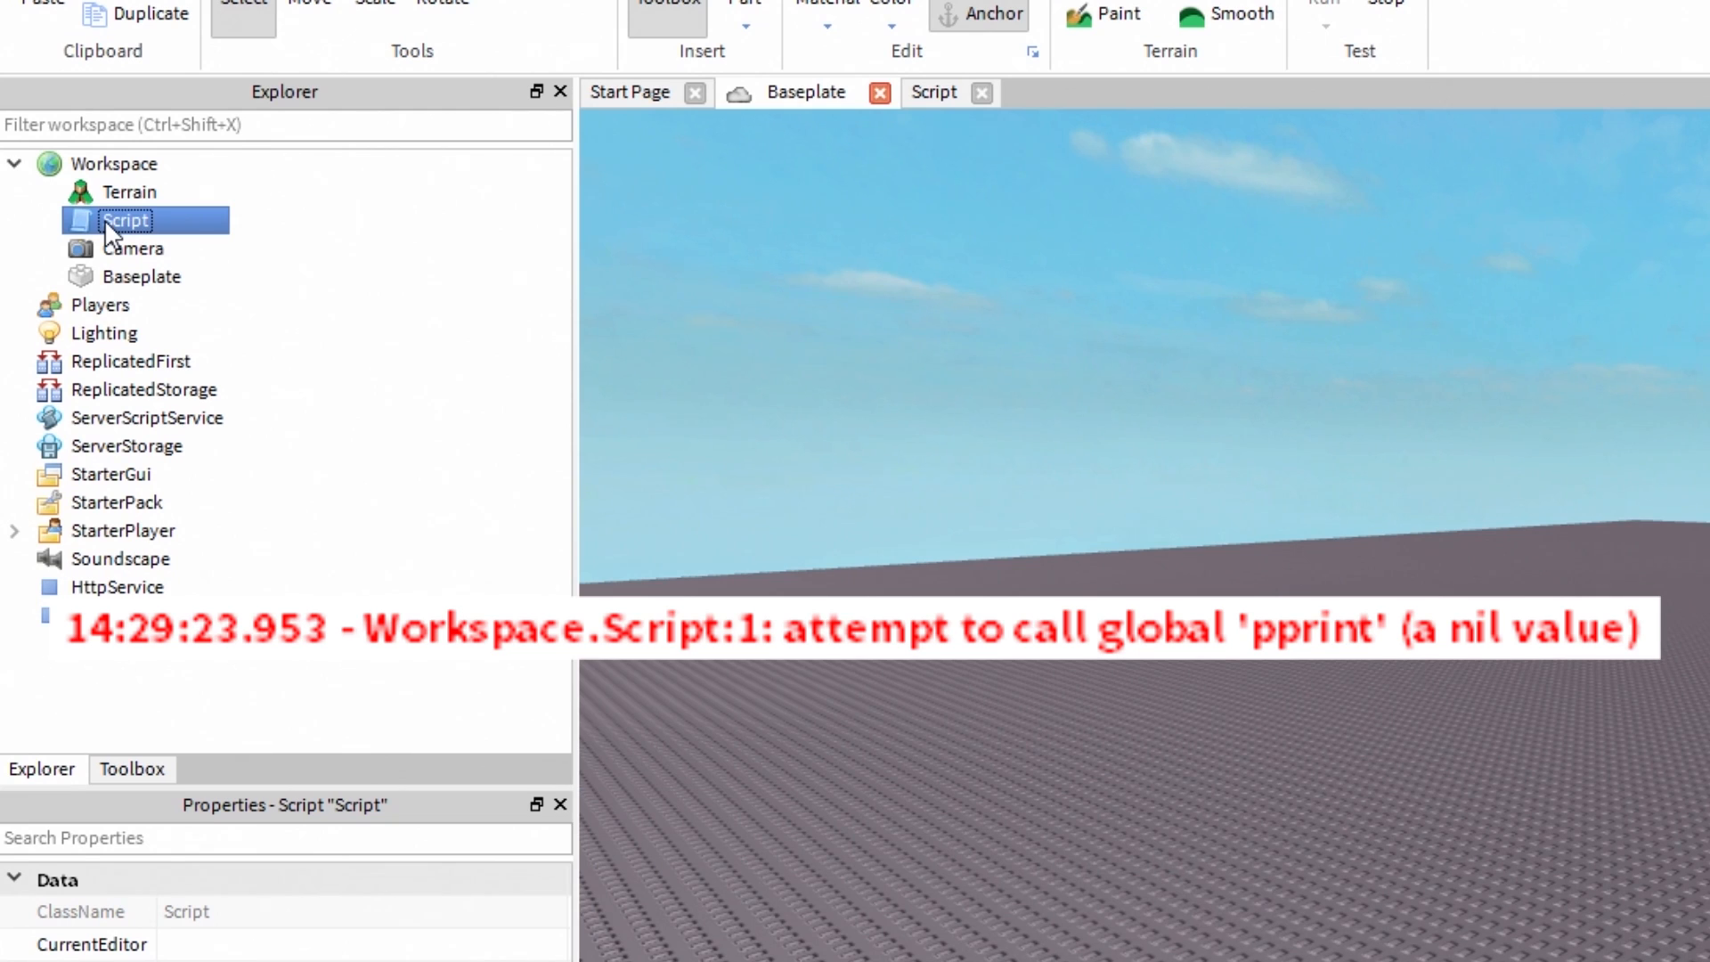